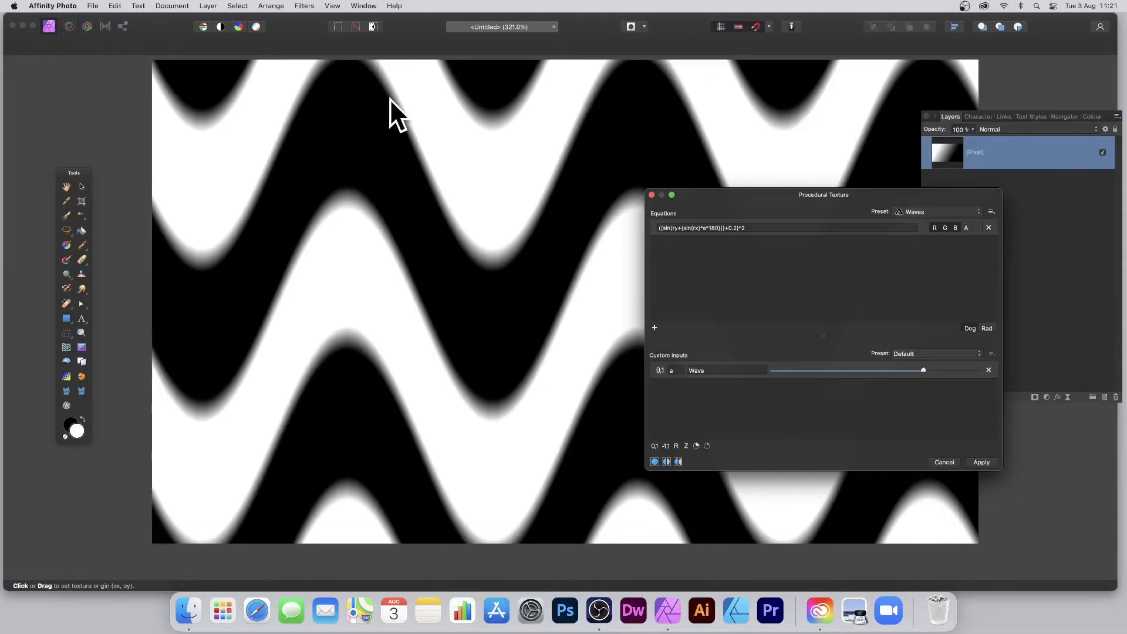
mouse_move(786, 216)
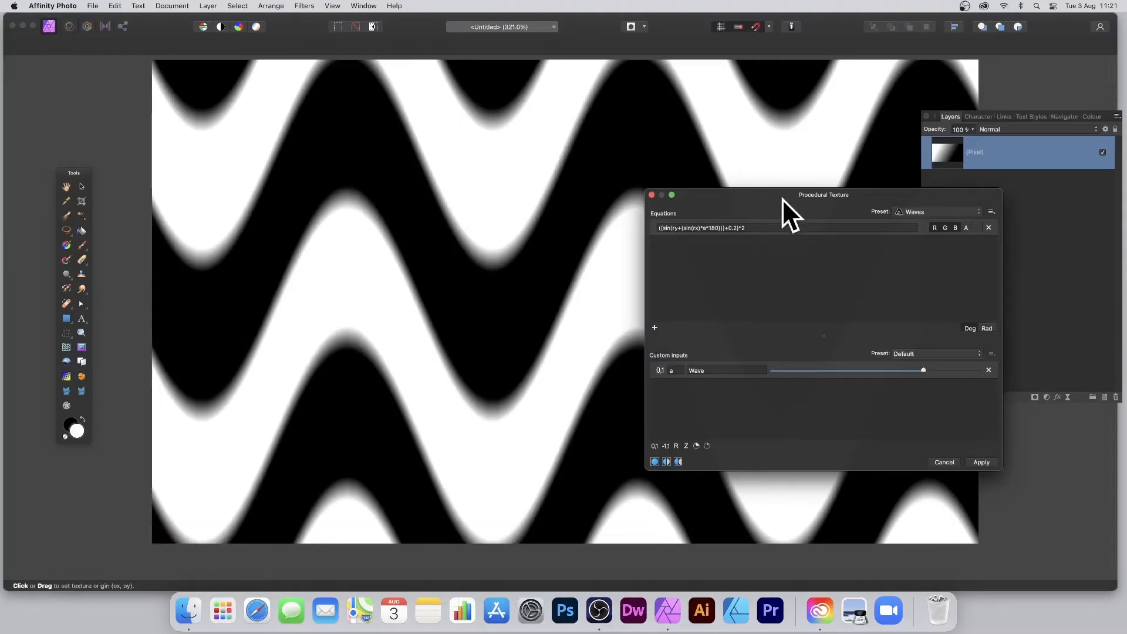
Append -R to the end of the Waves equation in Procedural Texture.
left_click(304, 6)
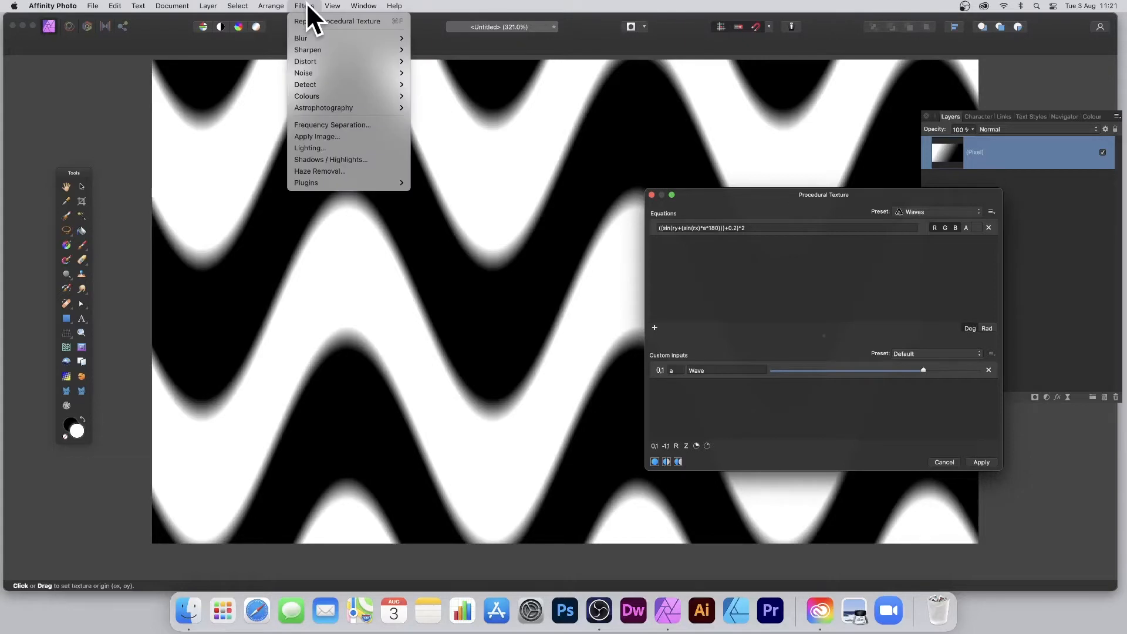
mouse_move(307, 96)
type("-")
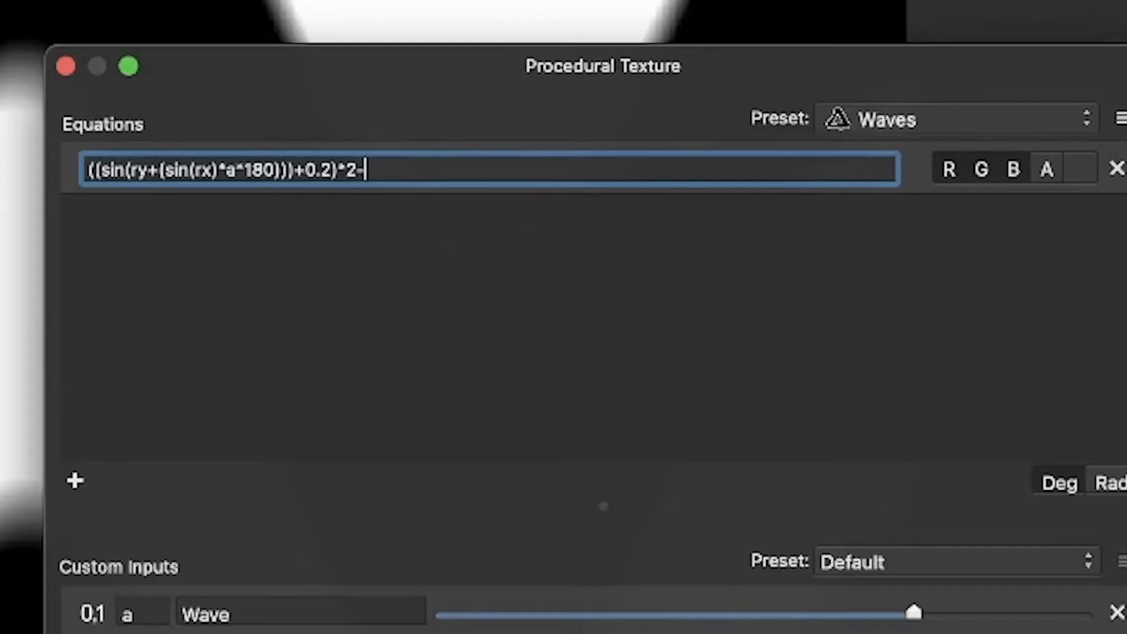
type("R")
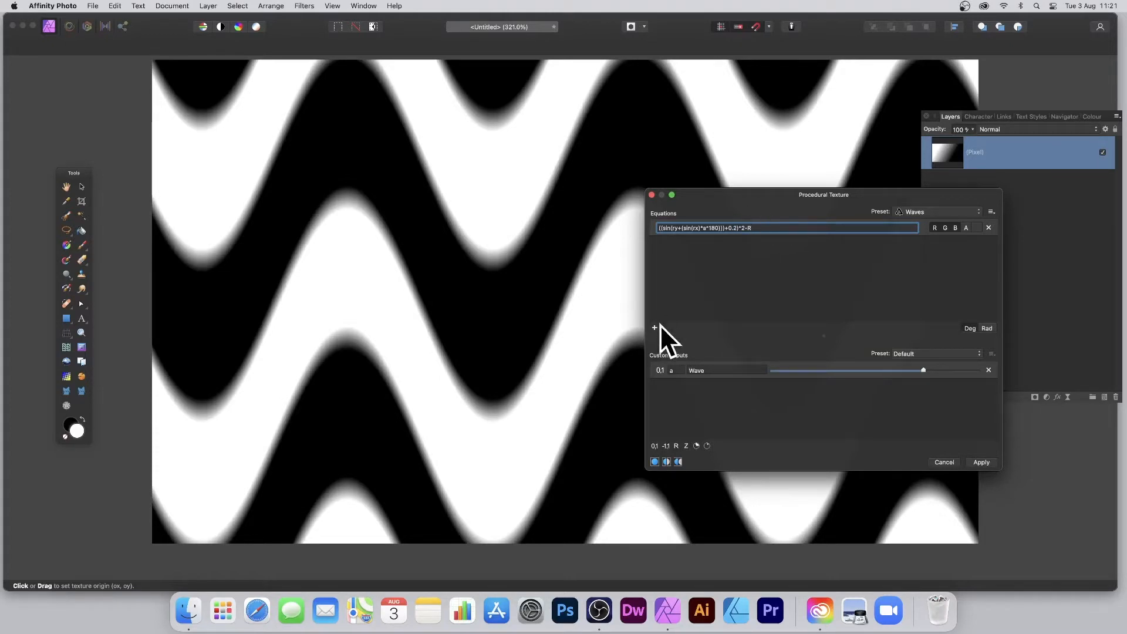
Add two more equation rows ending -G and -B, each restricted to its own channel.
left_click(655, 327)
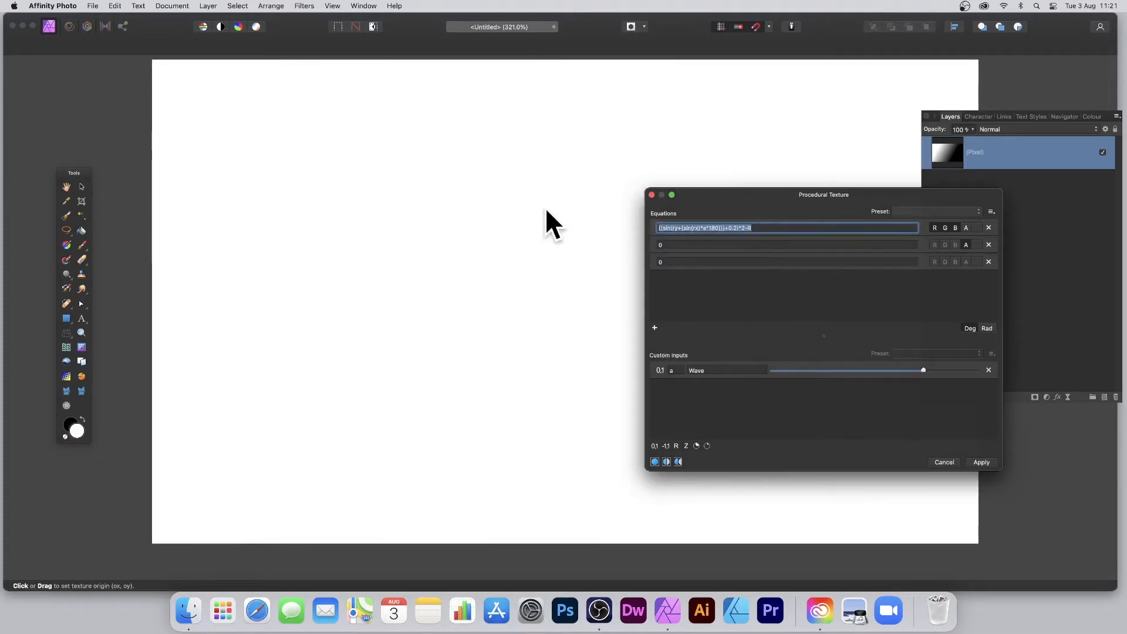
left_click(783, 245)
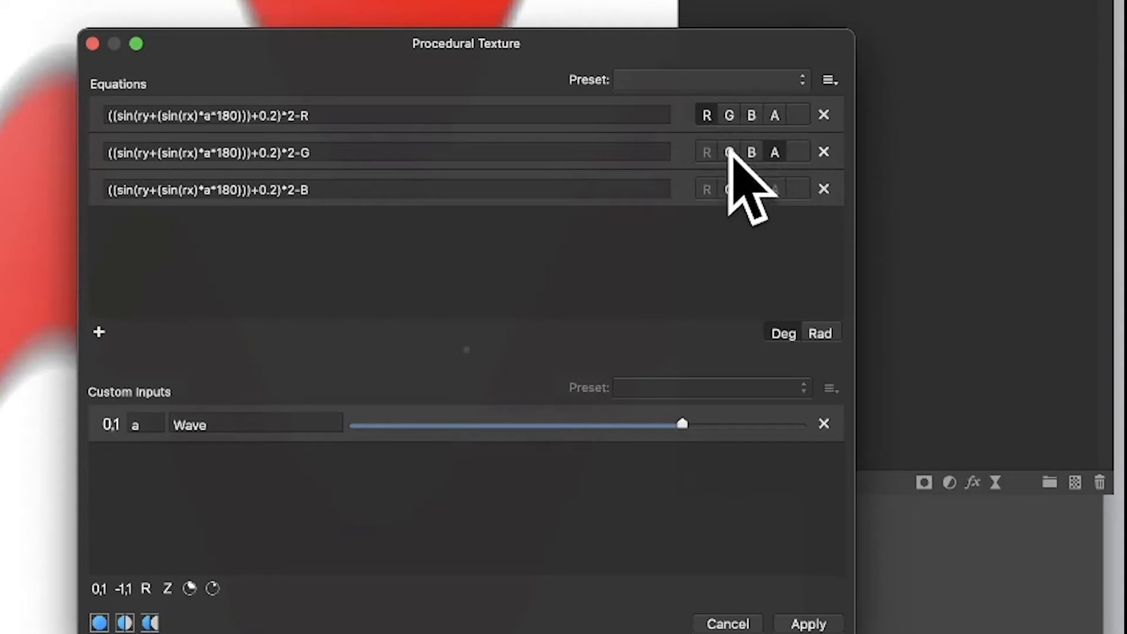
left_click(729, 152)
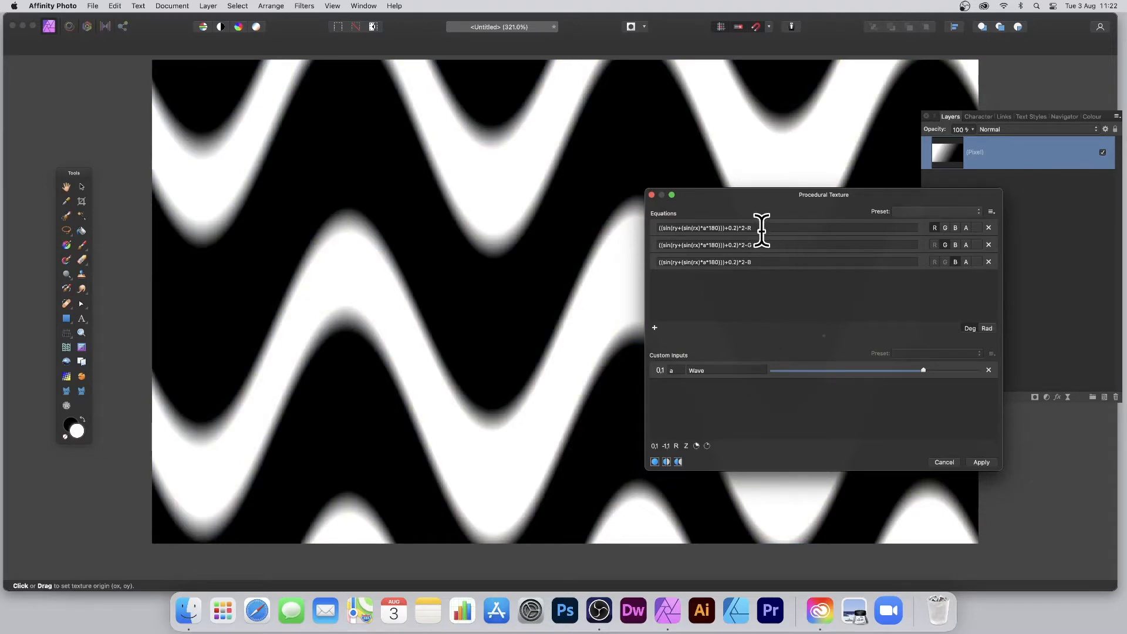
Append *red, *green and *blue to the red, green and blue channel equations.
left_click(783, 228)
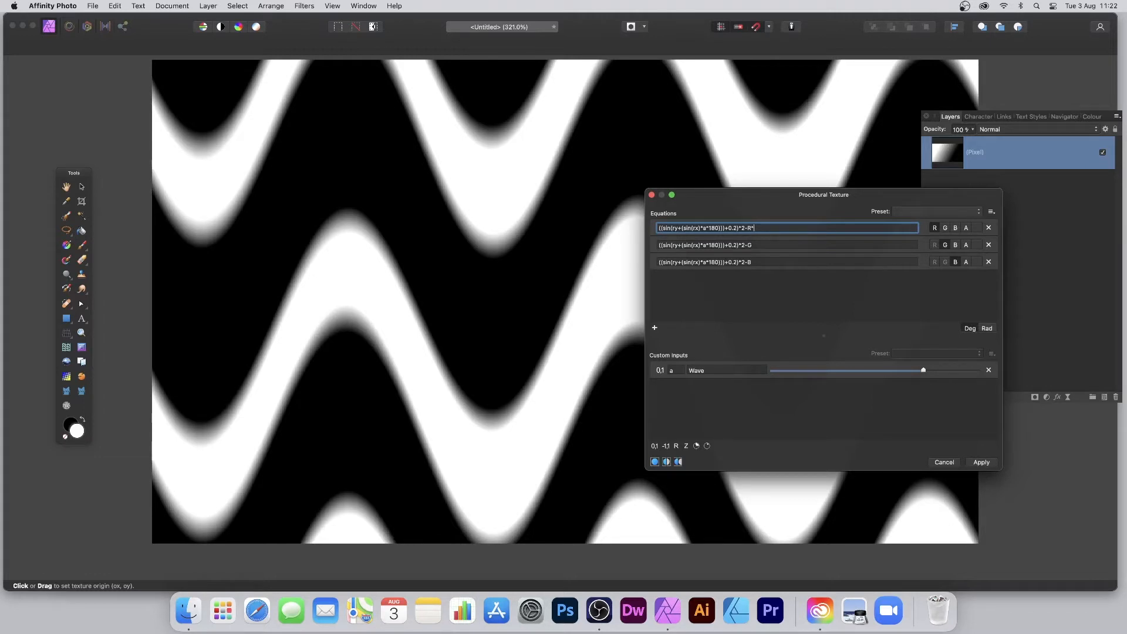
type("ed")
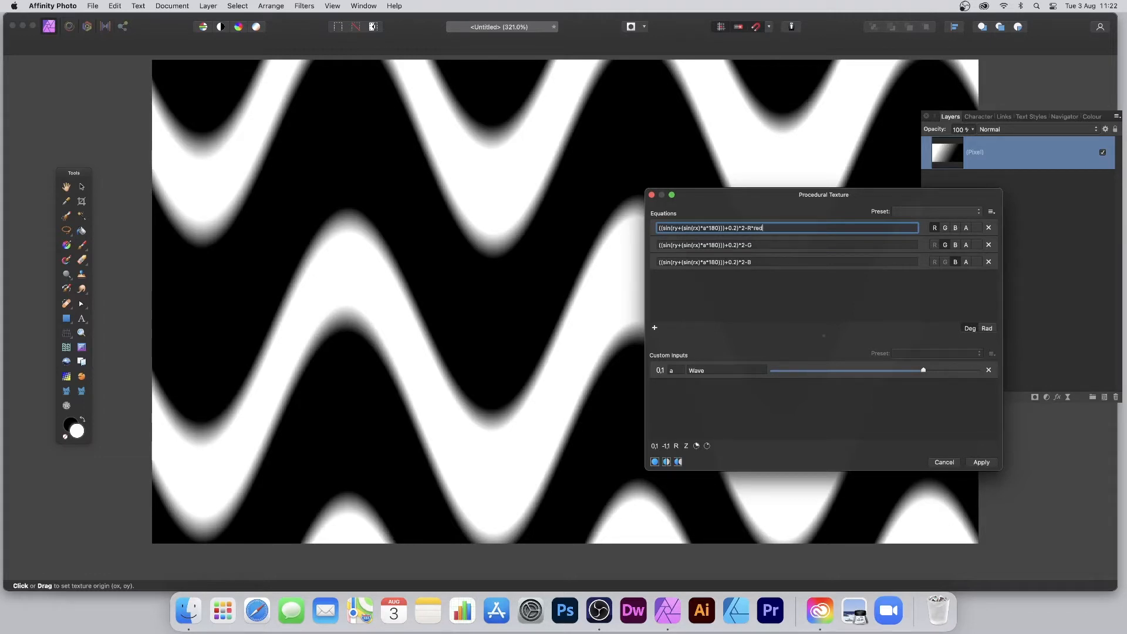
left_click(765, 244)
type("*gr")
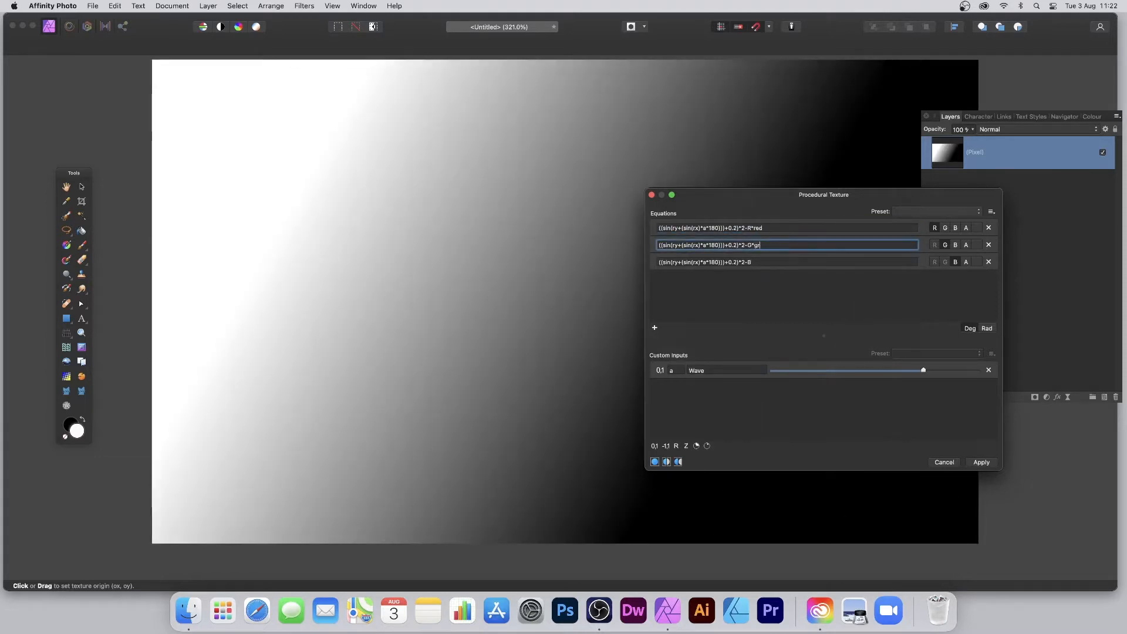
left_click(769, 262)
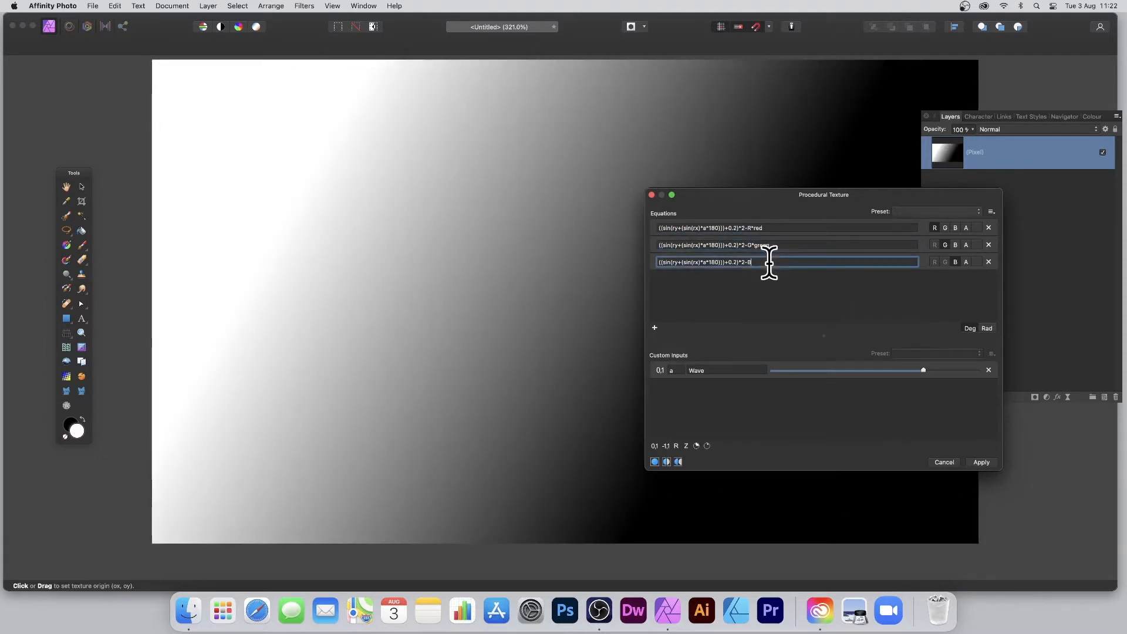
type("blu")
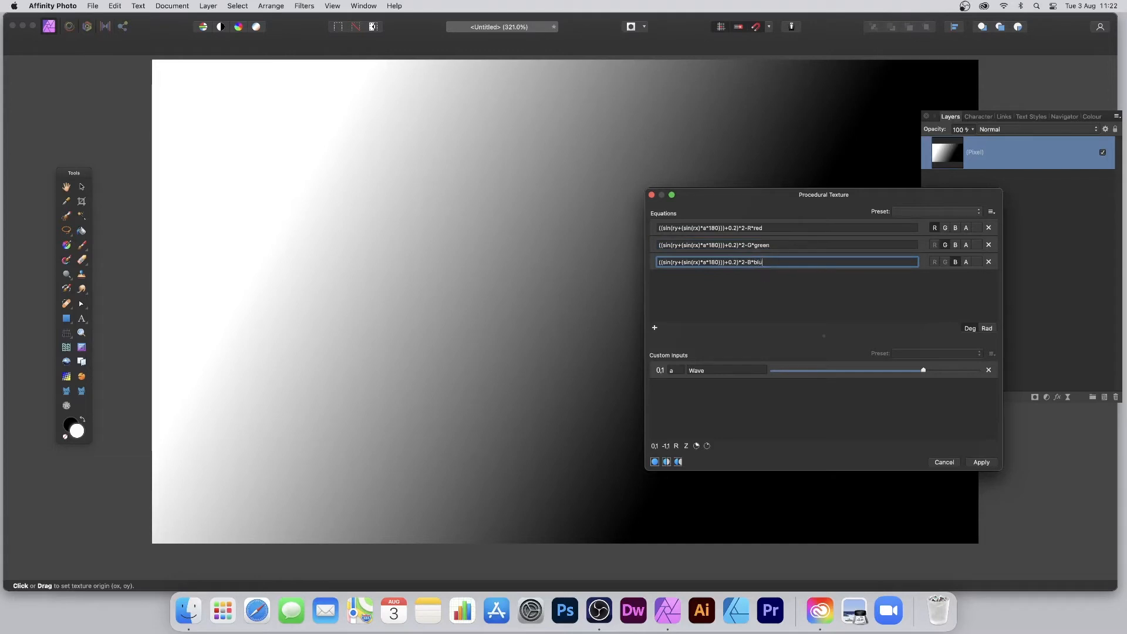
type("e")
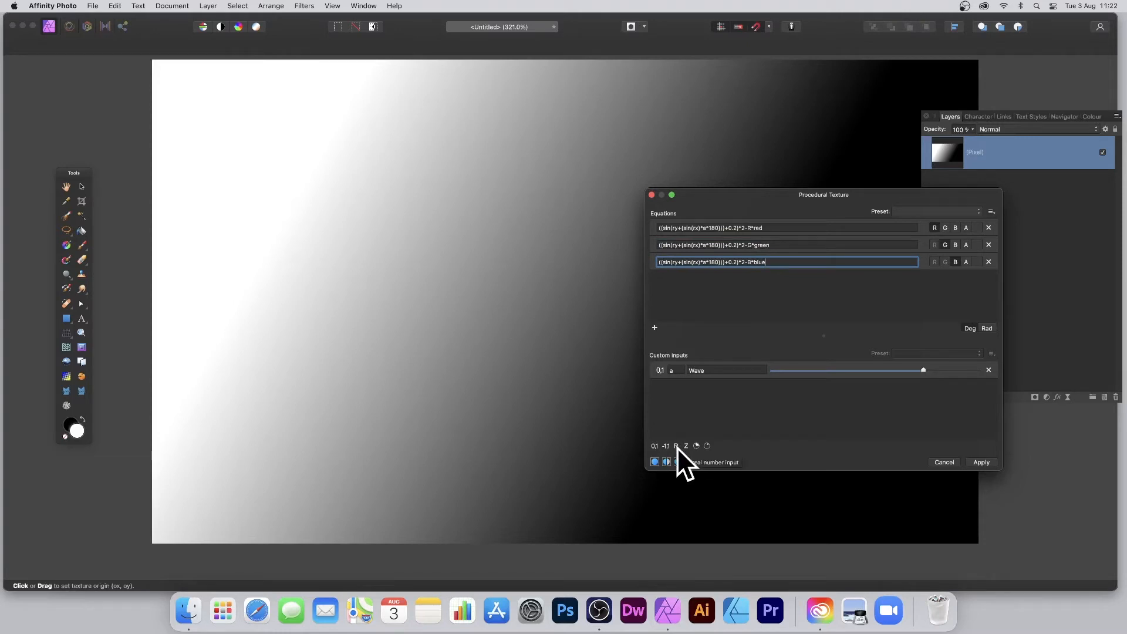
Add real-number custom inputs named red, green and blue.
left_click(677, 446)
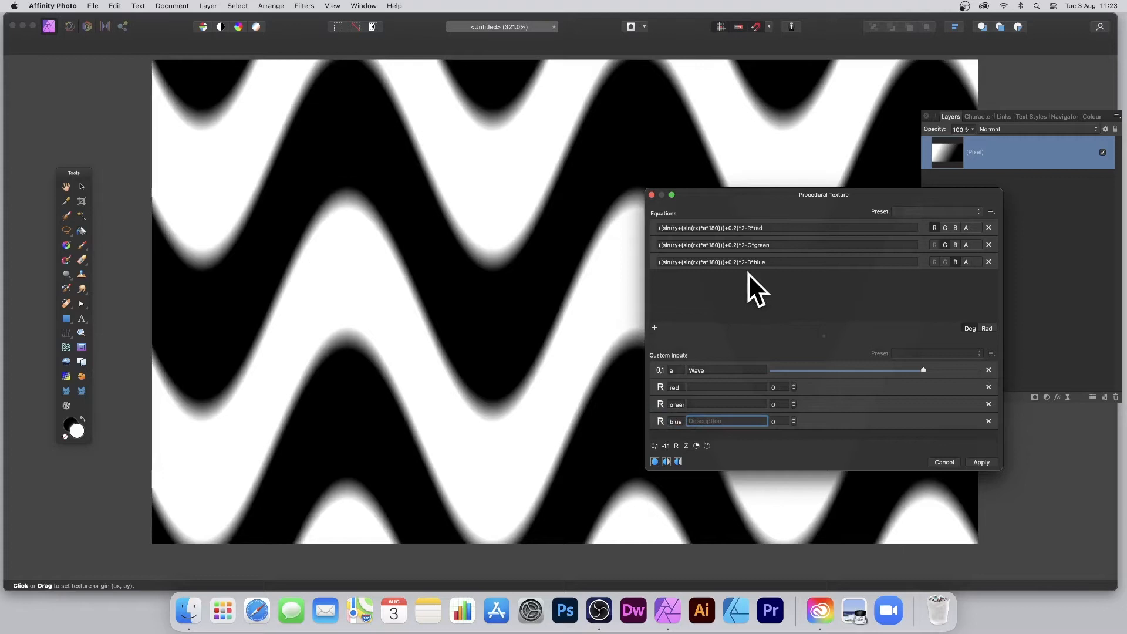
mouse_move(766, 244)
type(".6")
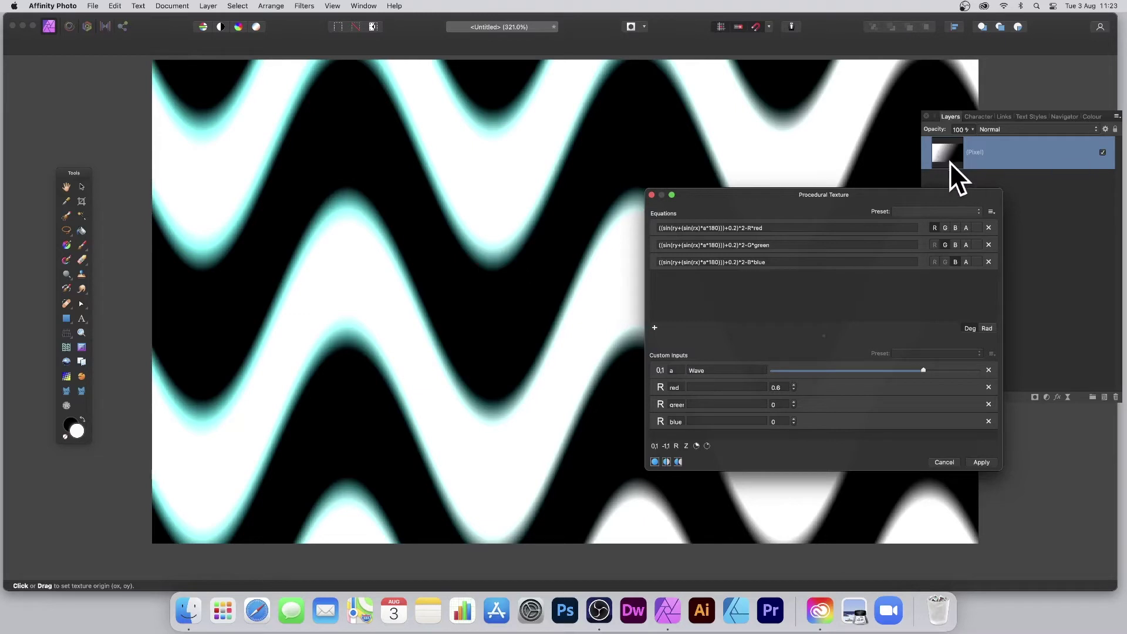
Set the green custom input to 4.3 and blue to -3.4.
left_click(776, 404)
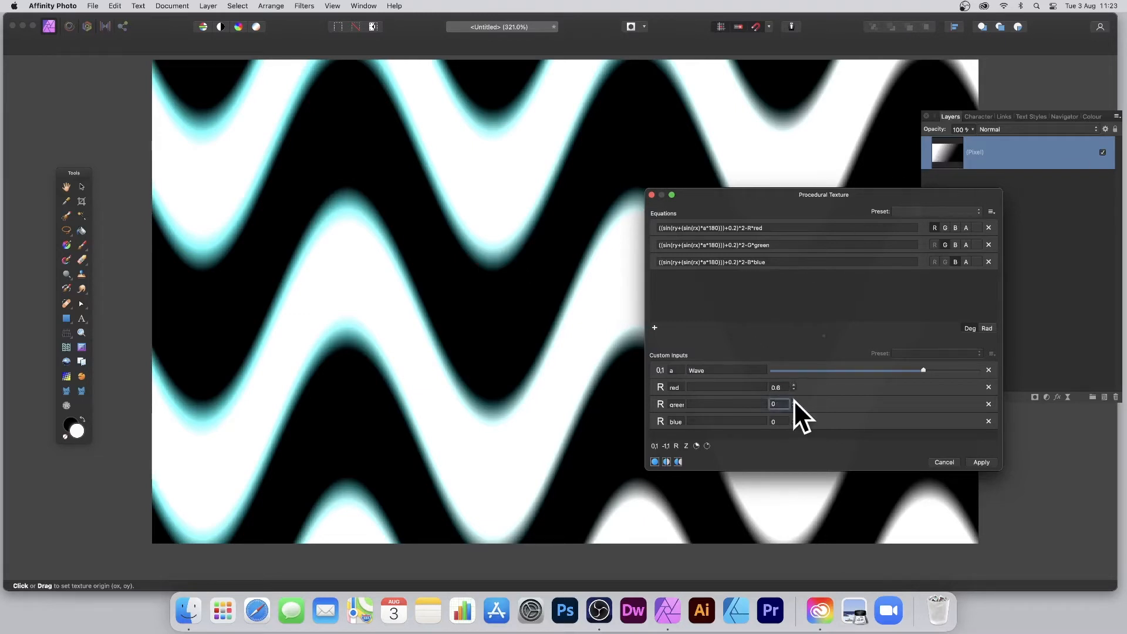
type("4.3")
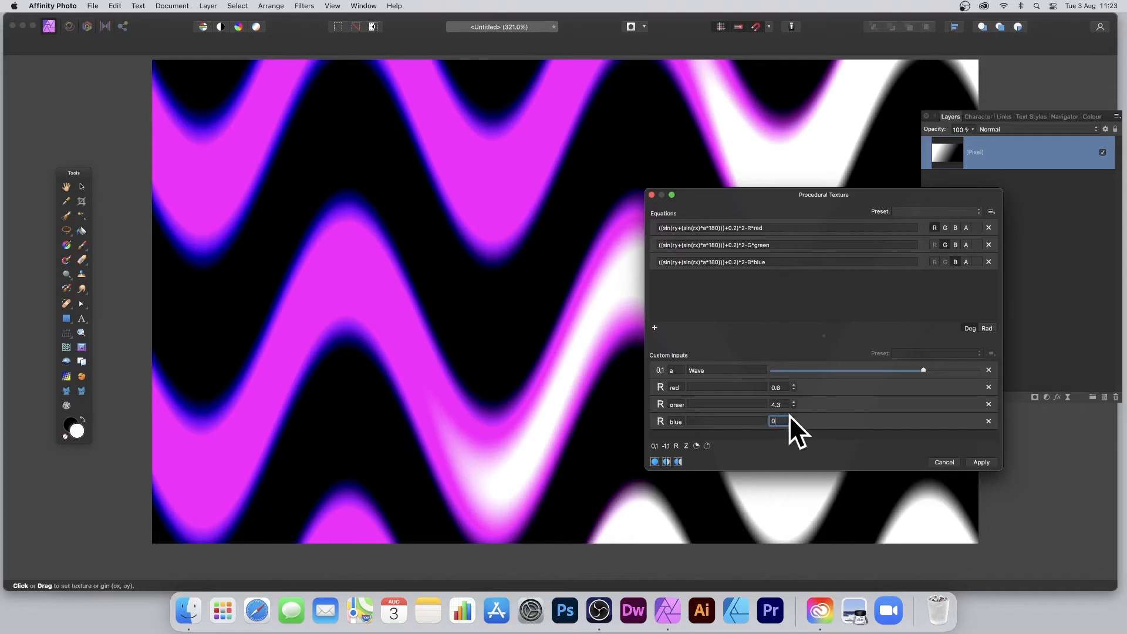
type("-3.4")
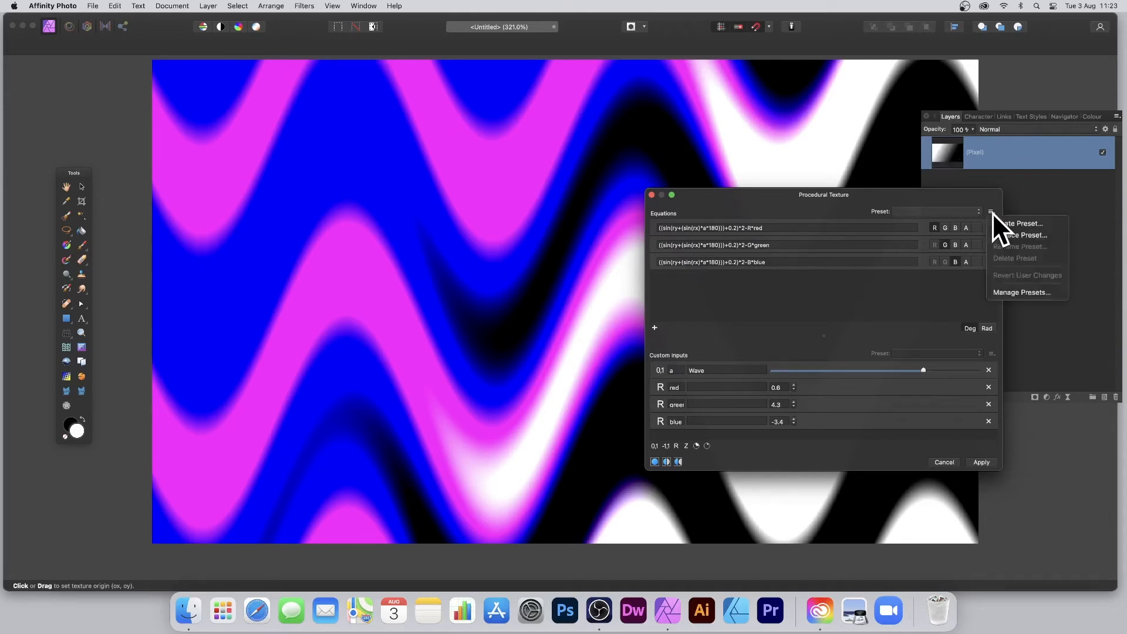
mouse_move(1019, 223)
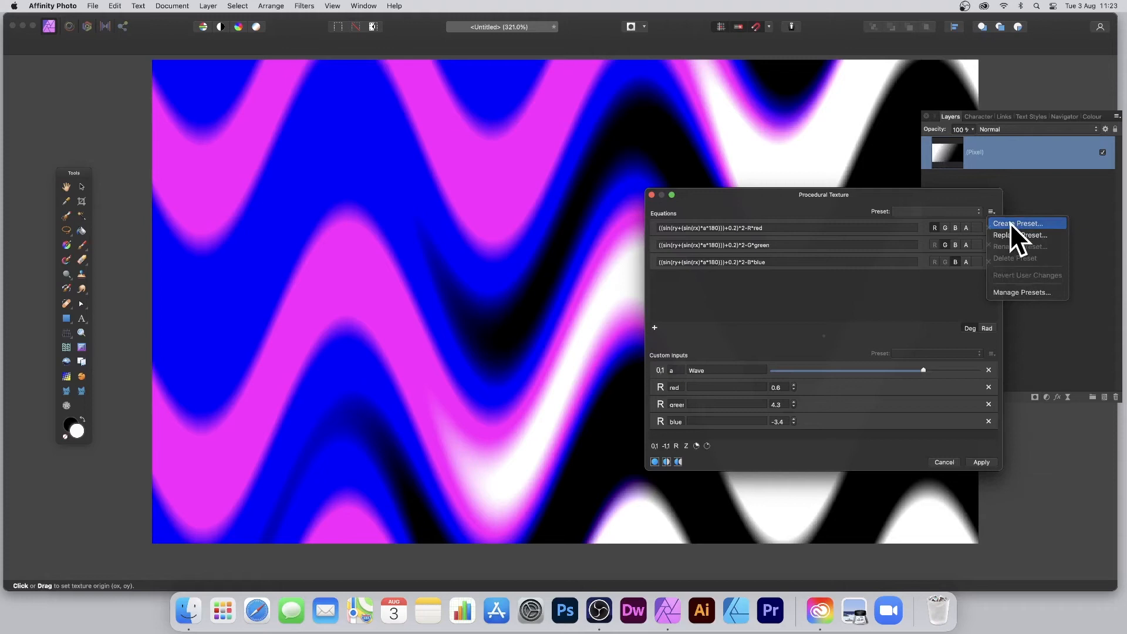
Save the texture as preset 'Sin wave 1' in the Coloured patterns category.
left_click(1019, 223)
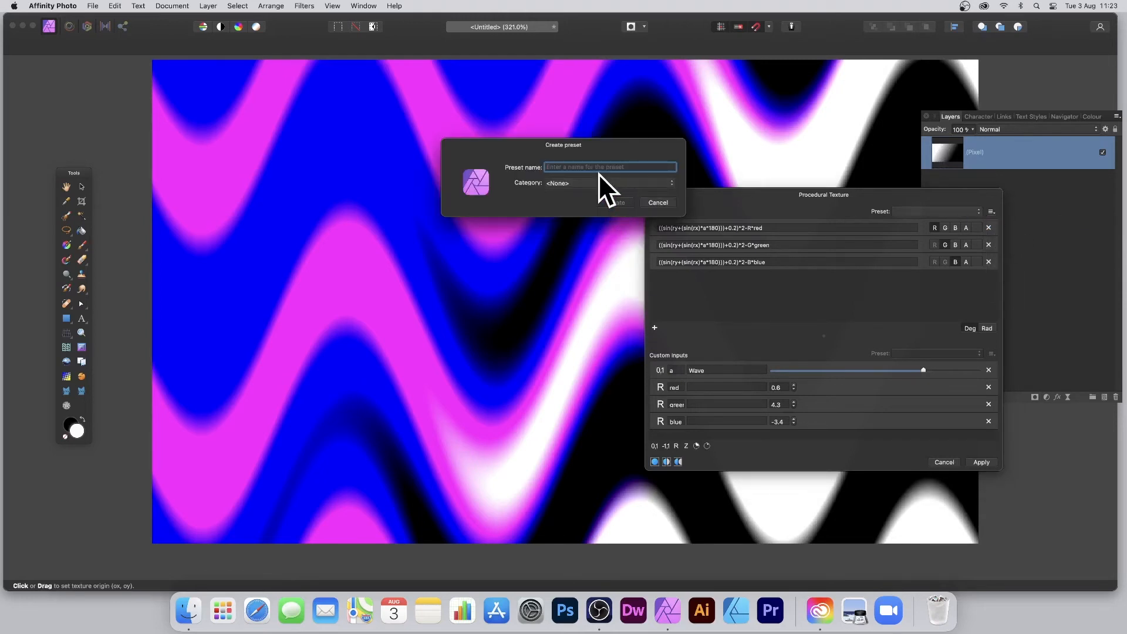
type("Sin wave 1")
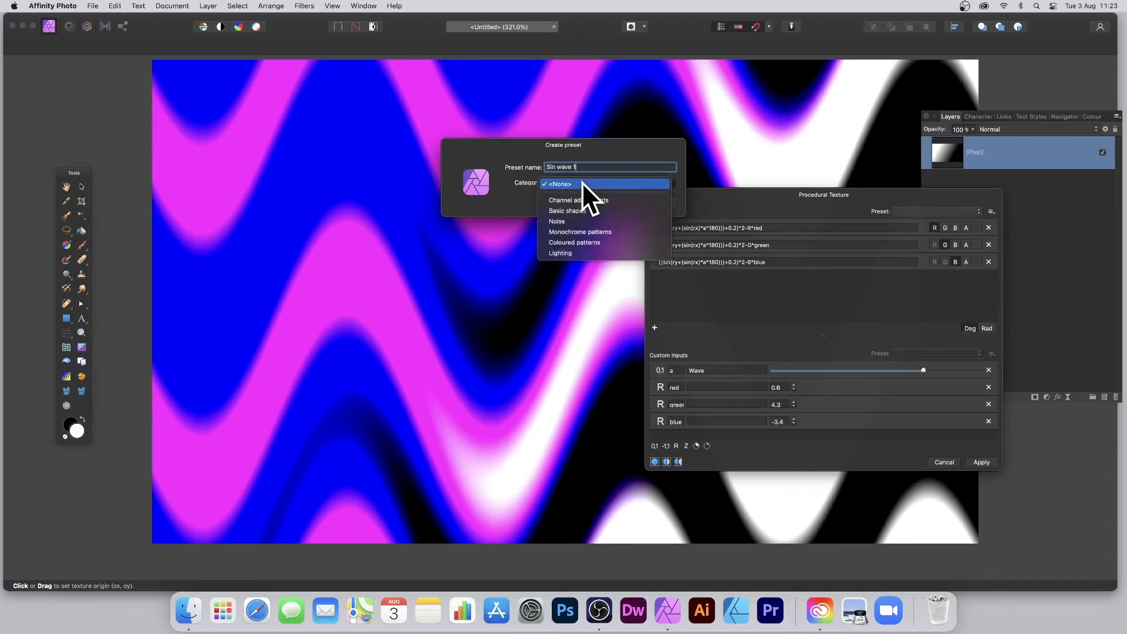
mouse_move(591, 251)
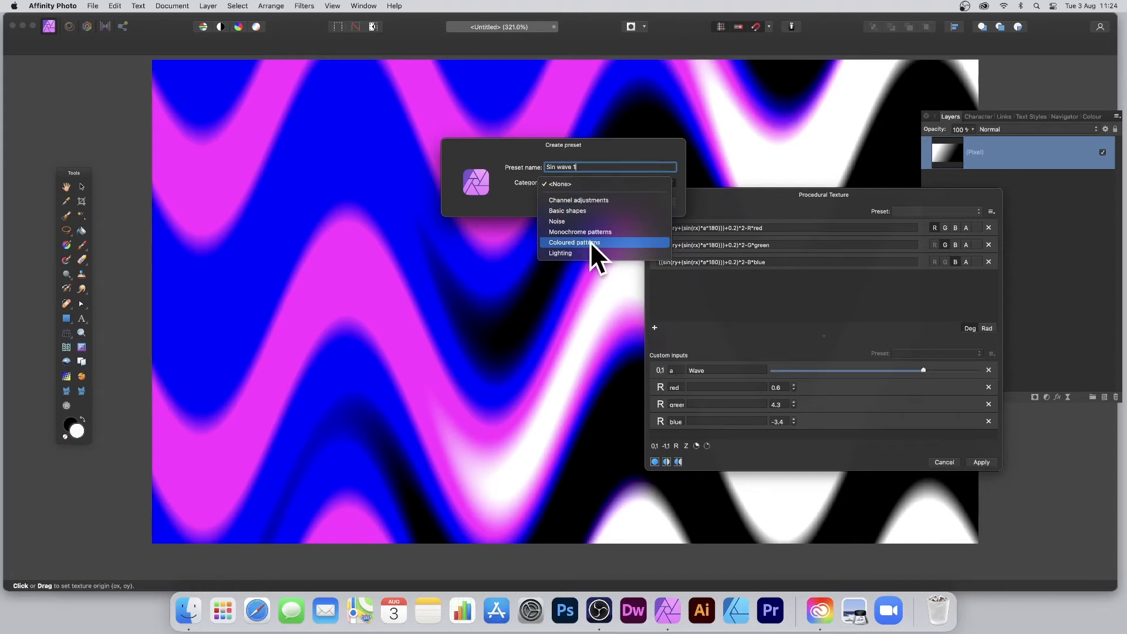
left_click(574, 242)
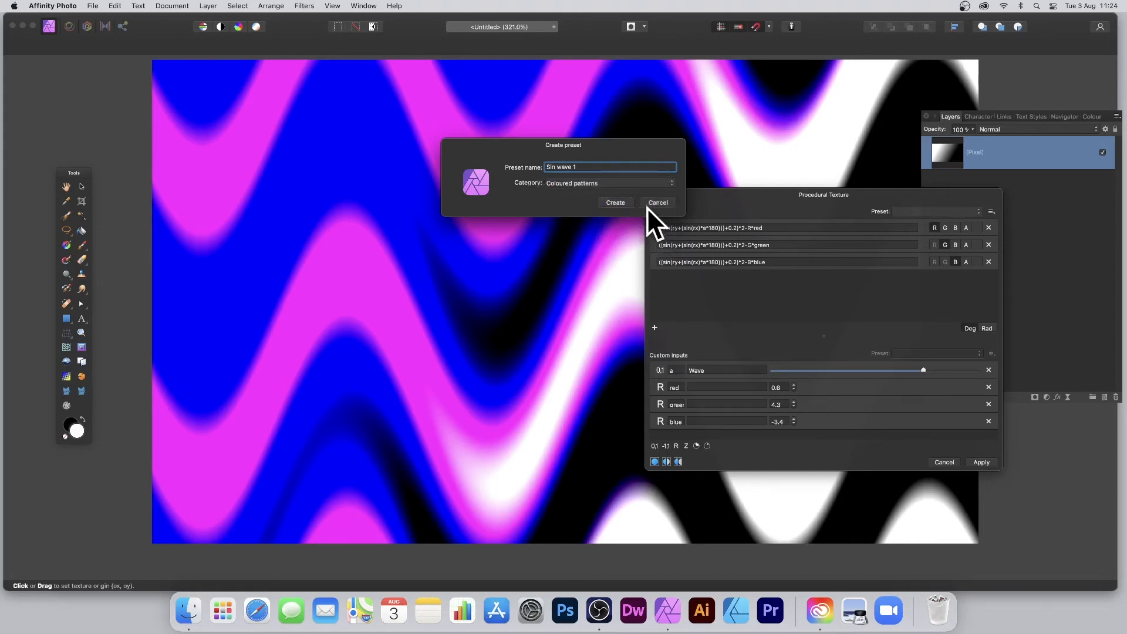
left_click(616, 202)
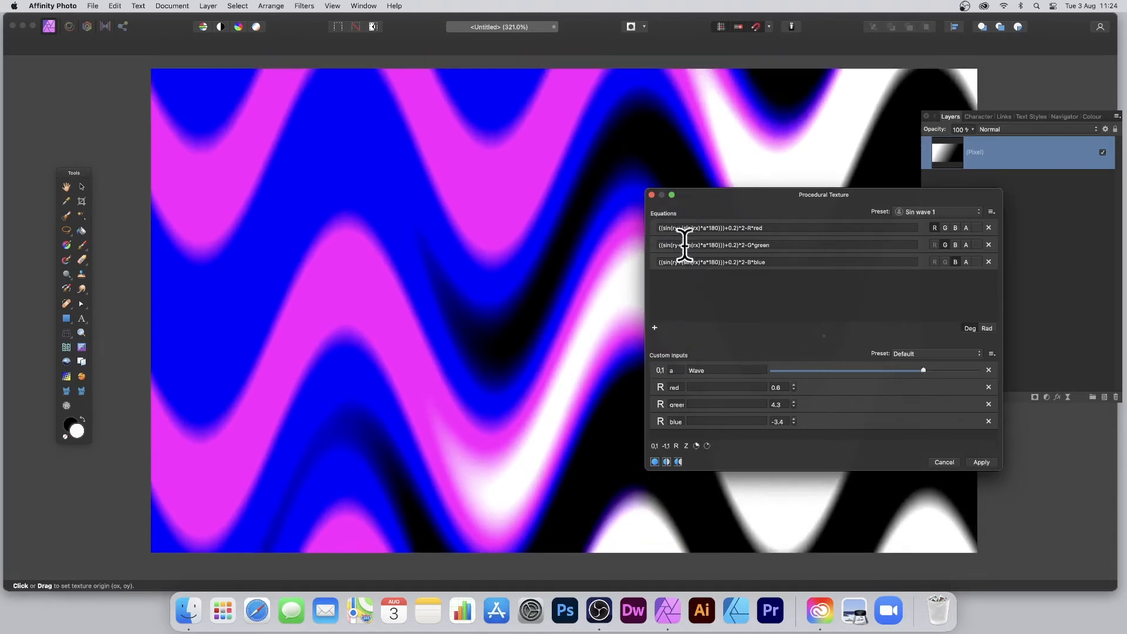
Apply the wave procedural texture to the pixel layer.
left_click(982, 462)
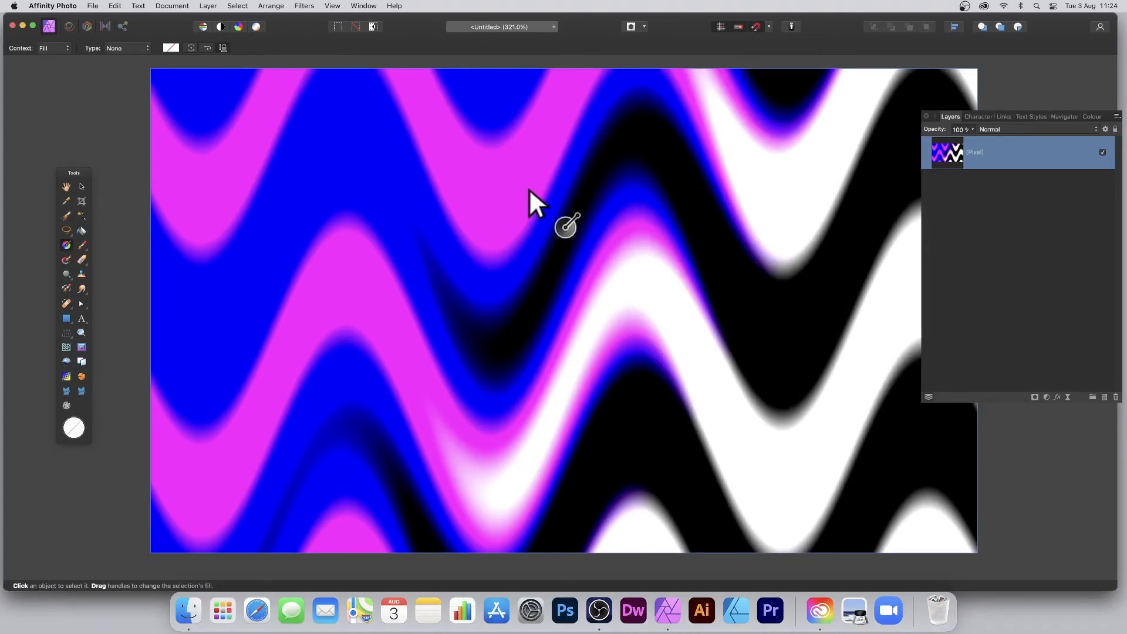
mouse_move(943, 154)
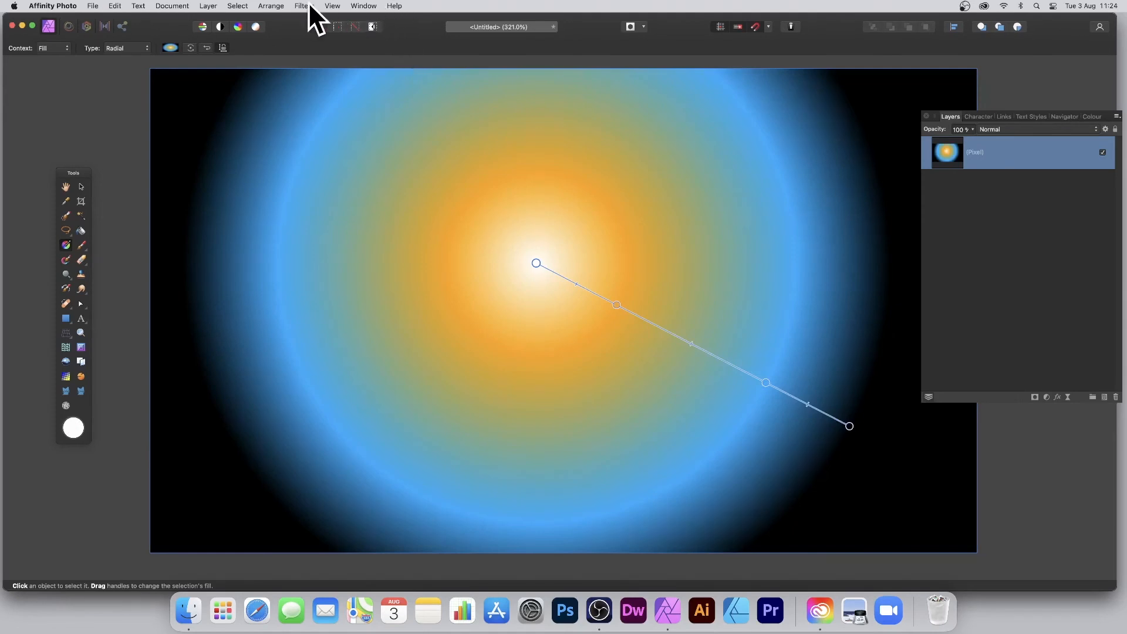
Reopen the Procedural Texture filter from the Filters menu.
left_click(301, 6)
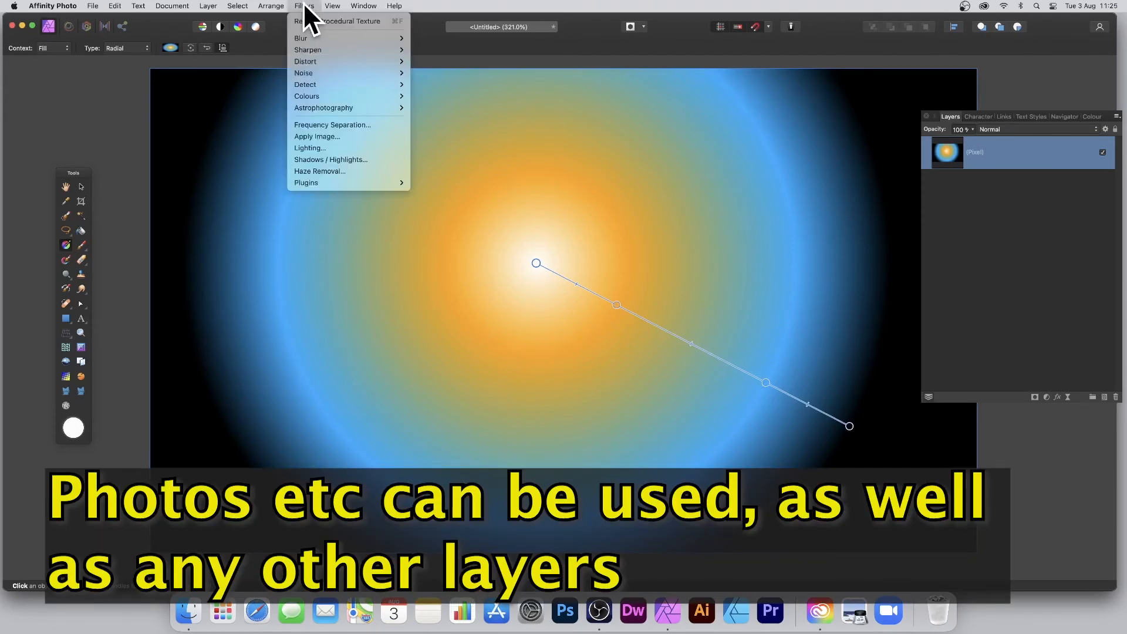
mouse_move(306, 96)
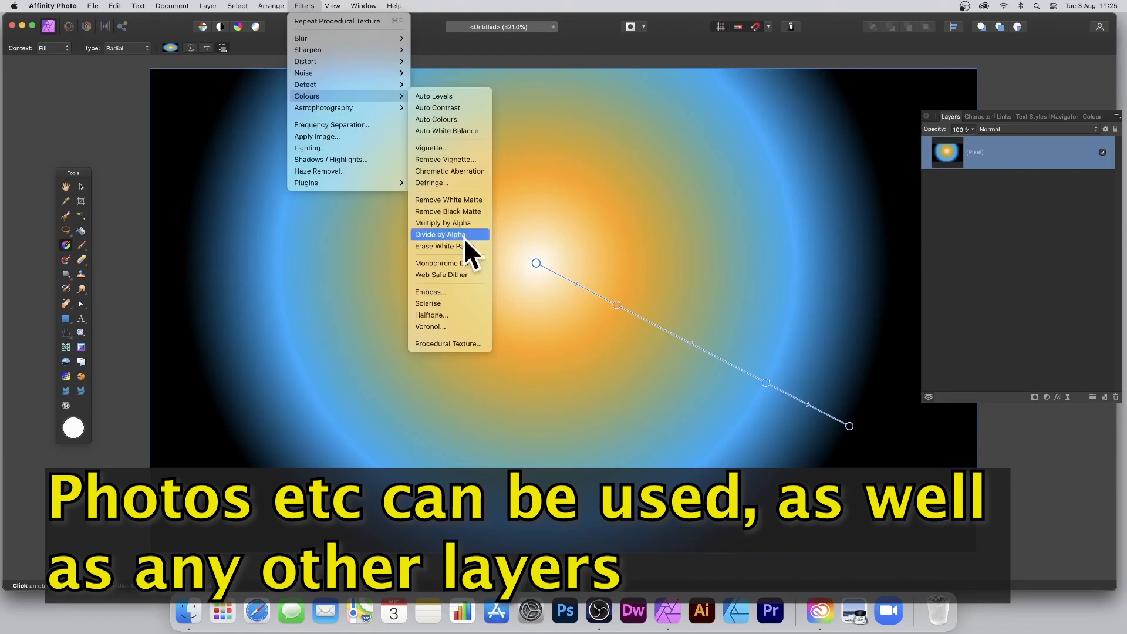
left_click(448, 344)
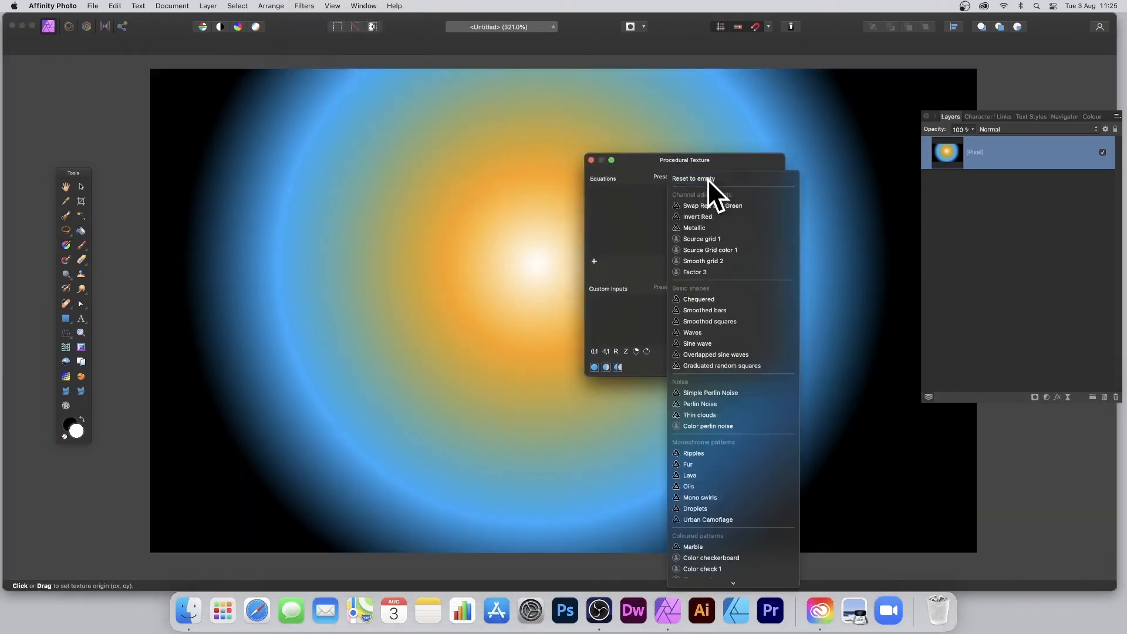
mouse_move(711, 188)
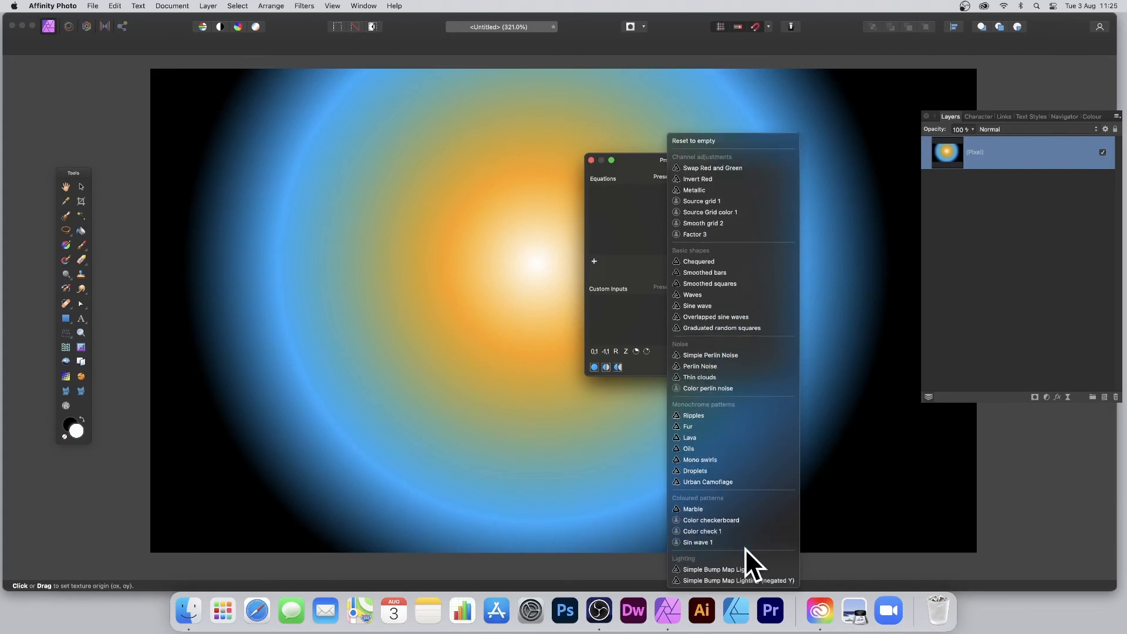
mouse_move(710, 552)
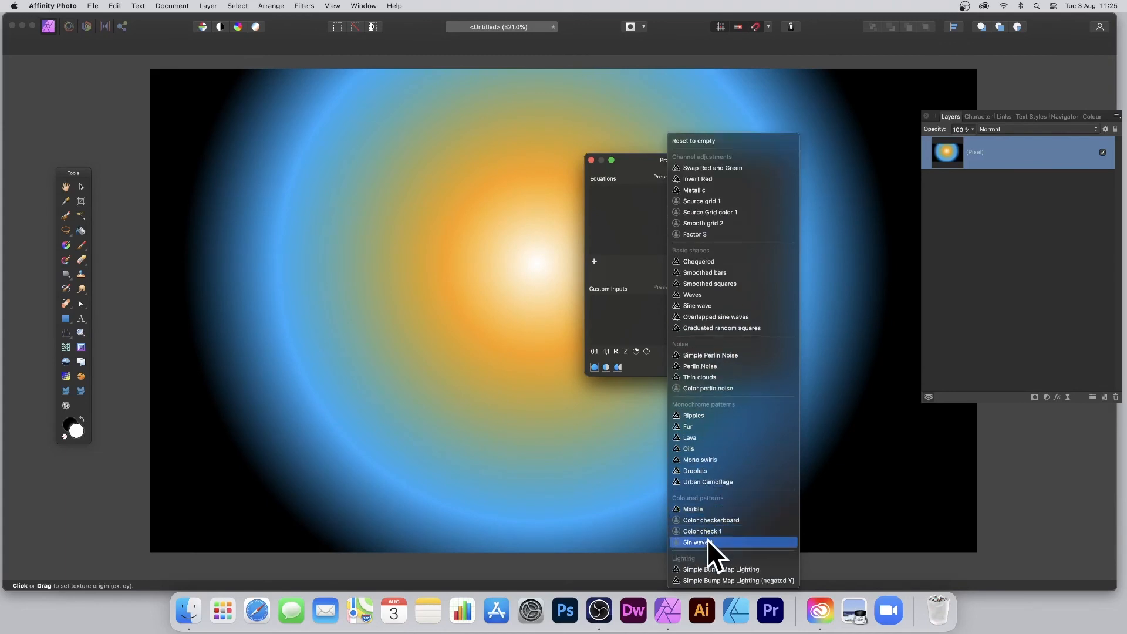
Load the Sin wave 1 preset and set red to -4.3 and green to 12.4.
left_click(703, 543)
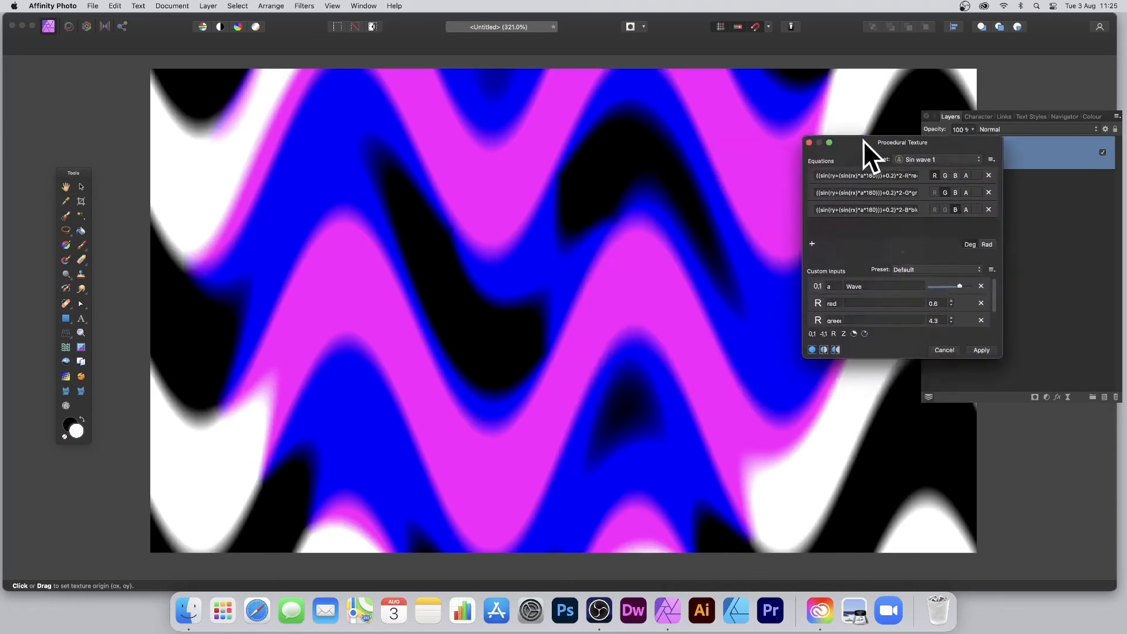
left_click_drag(903, 142, 873, 122)
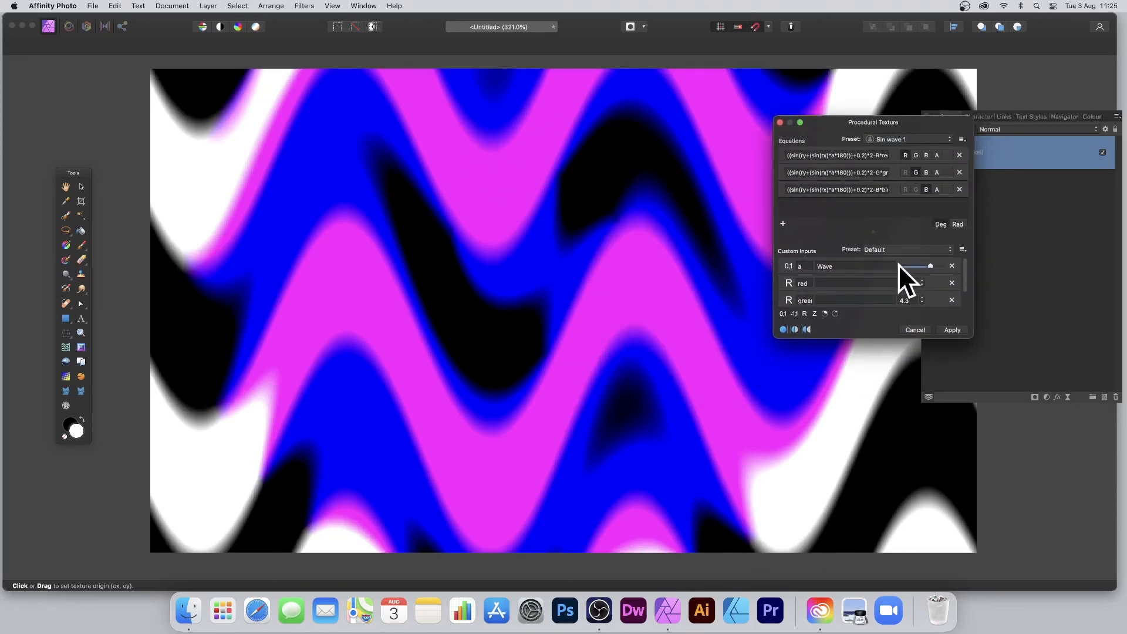
left_click(907, 283)
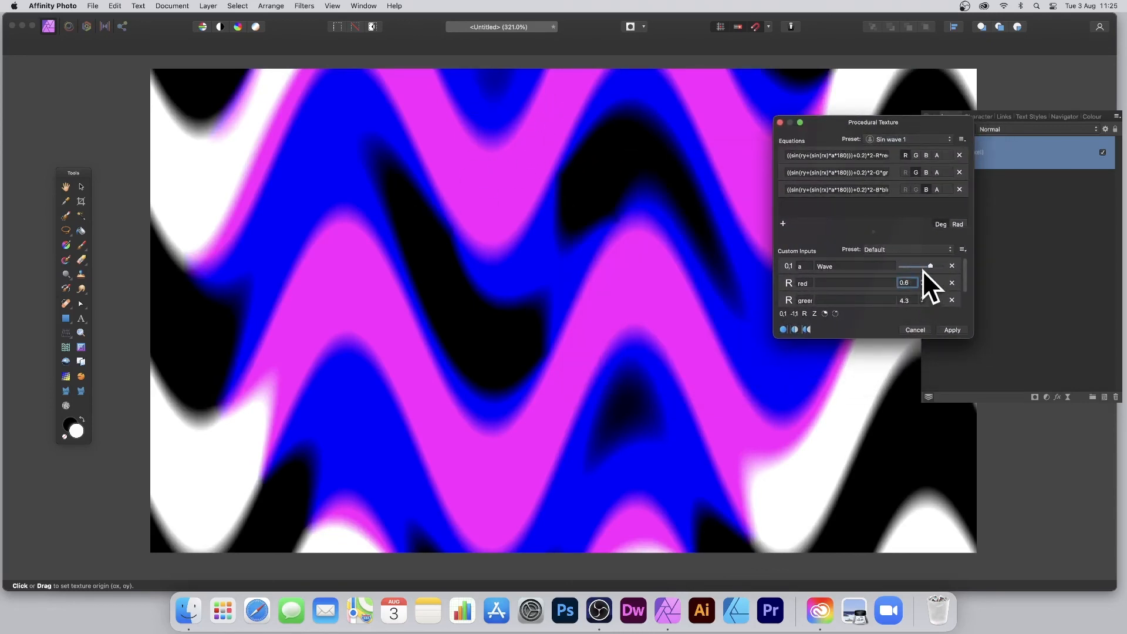
type("0.2")
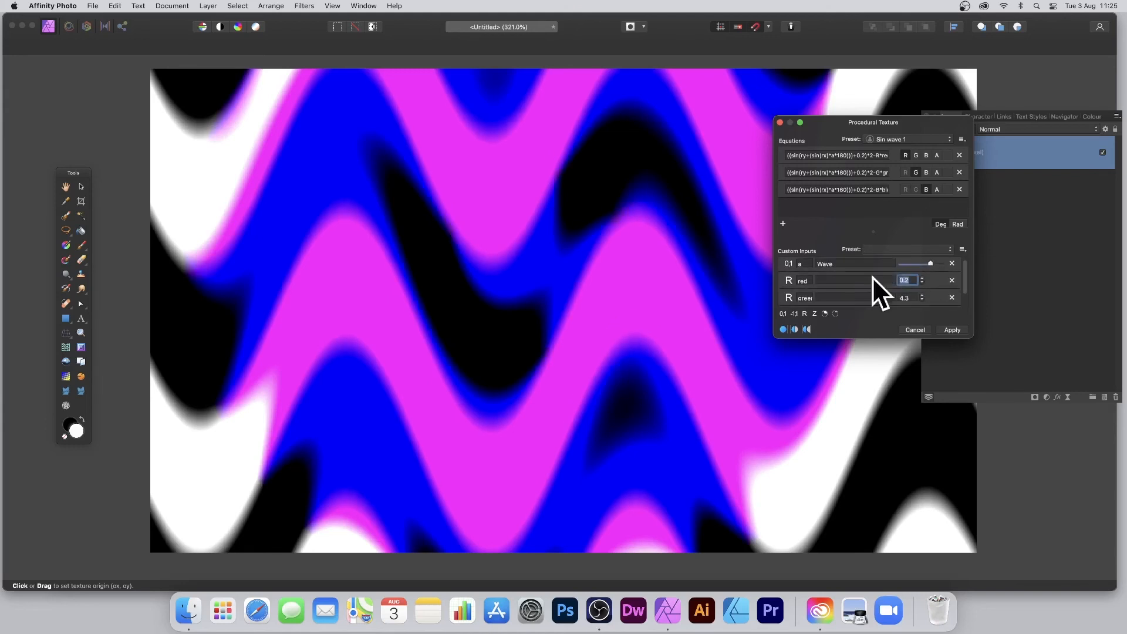
type("-4.3")
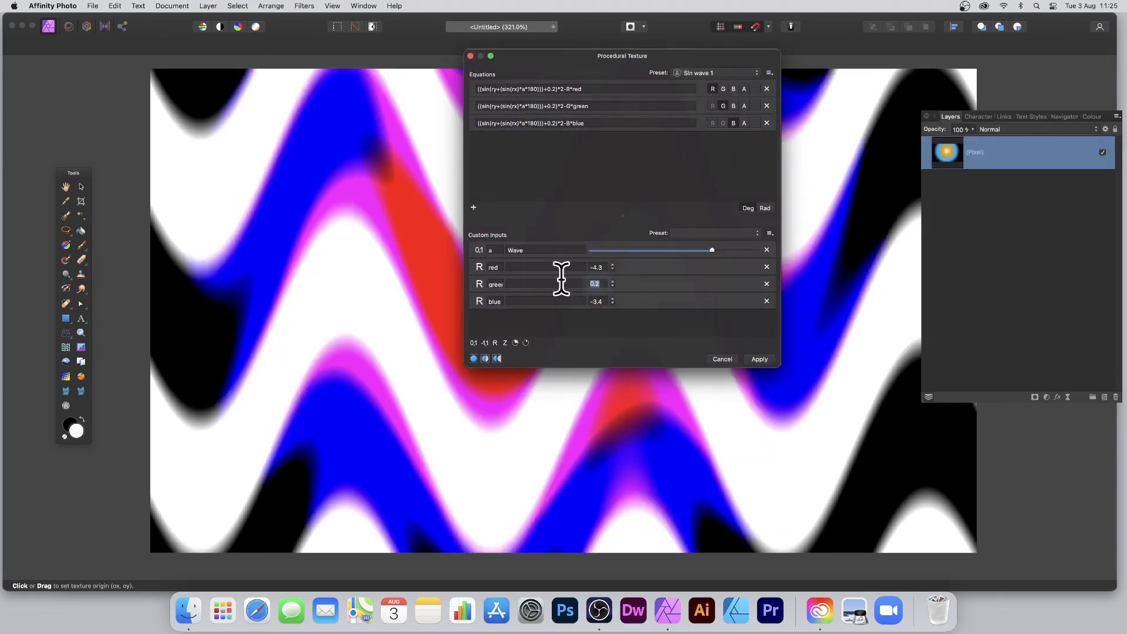
type("12.4")
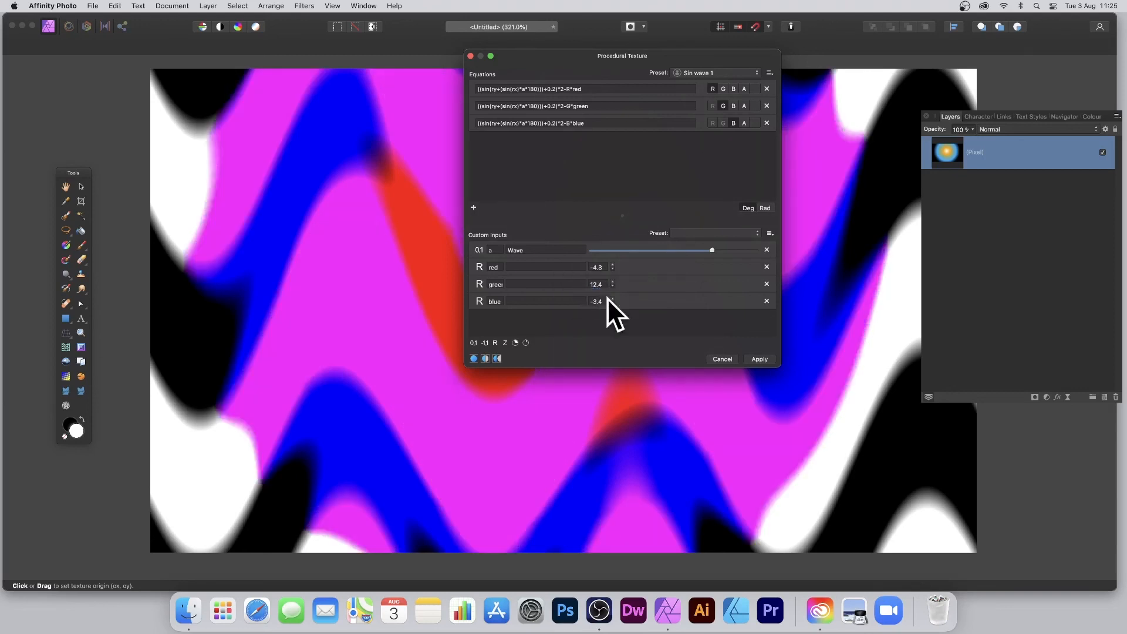
left_click(597, 300)
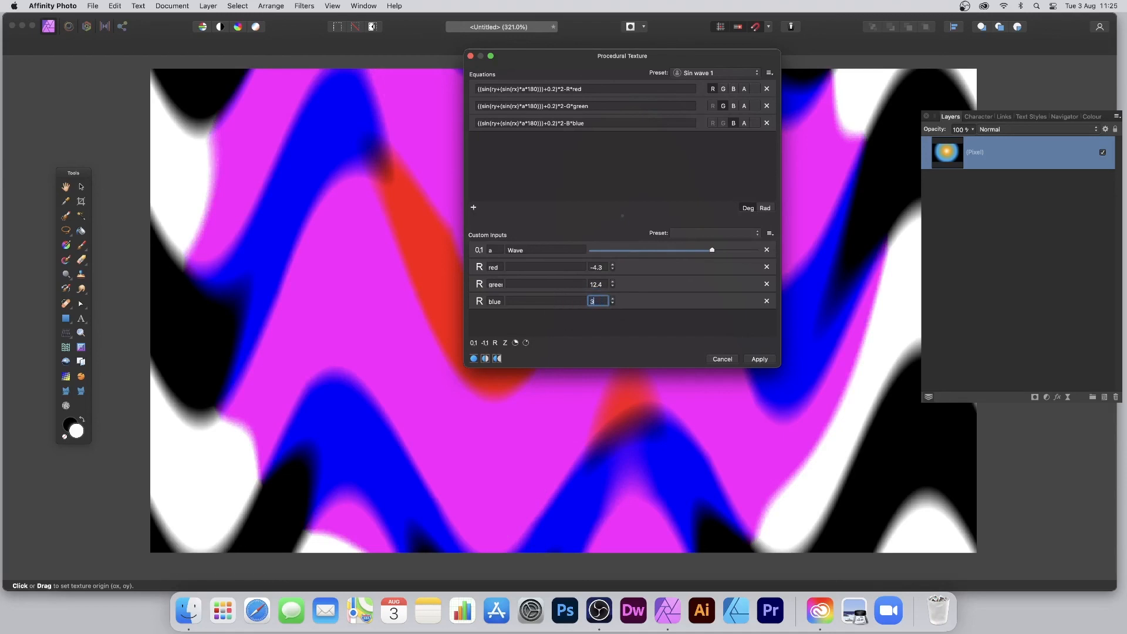